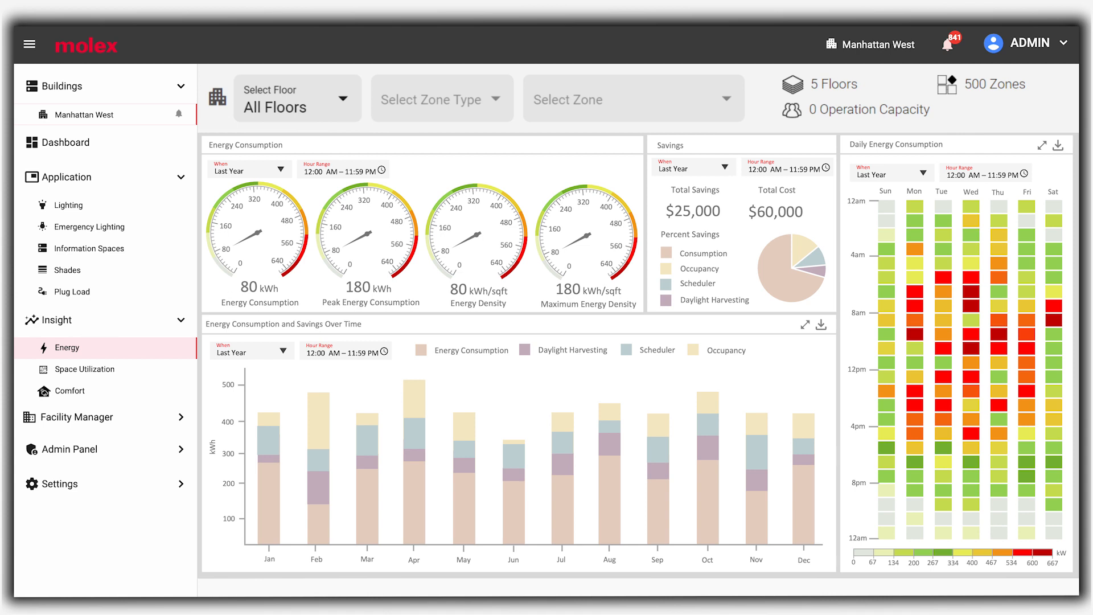
Show the Lighting view for Floor 30 with fixture markers and power usage chart
left_click(66, 143)
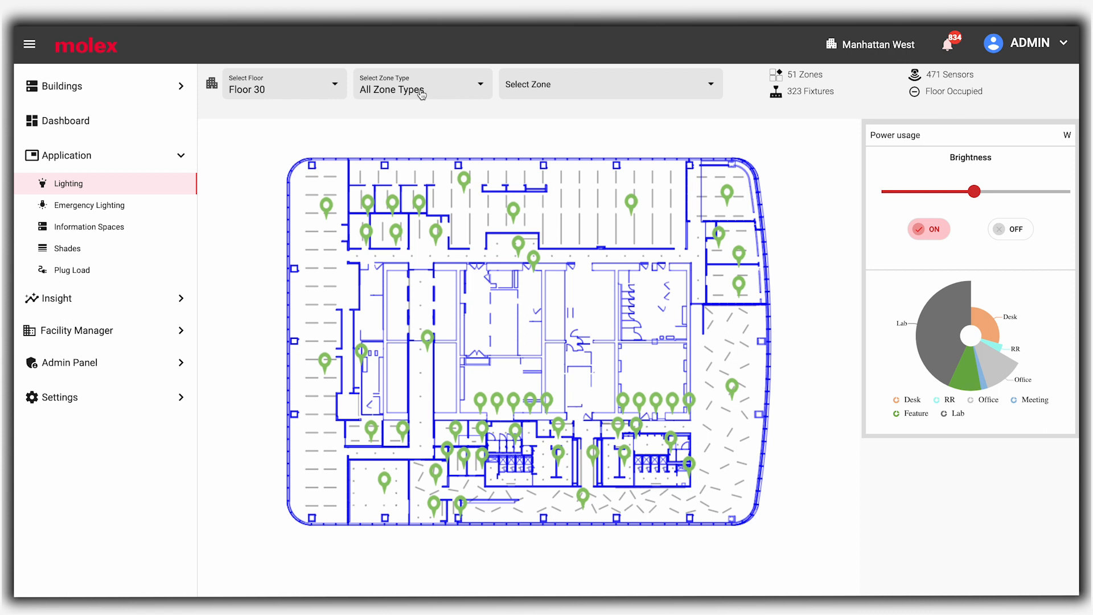
Show the Settings for zone 42-102 Office on Floor 42
left_click(422, 83)
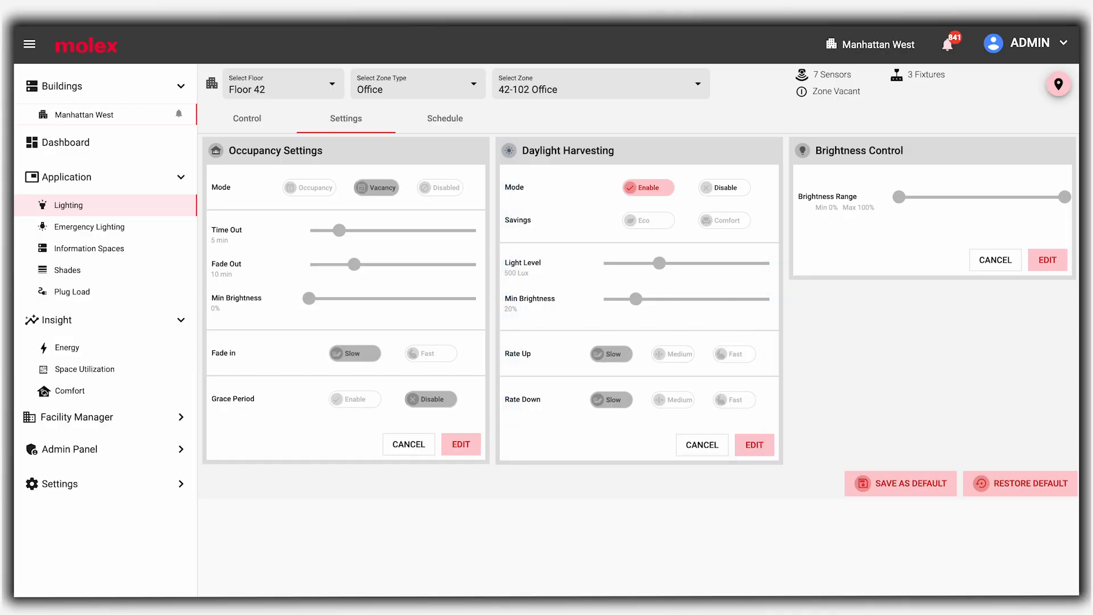
Show the Schedule calendar for zone 42-102 Office to draft a 7:00 AM–7:00 PM event
left_click(445, 117)
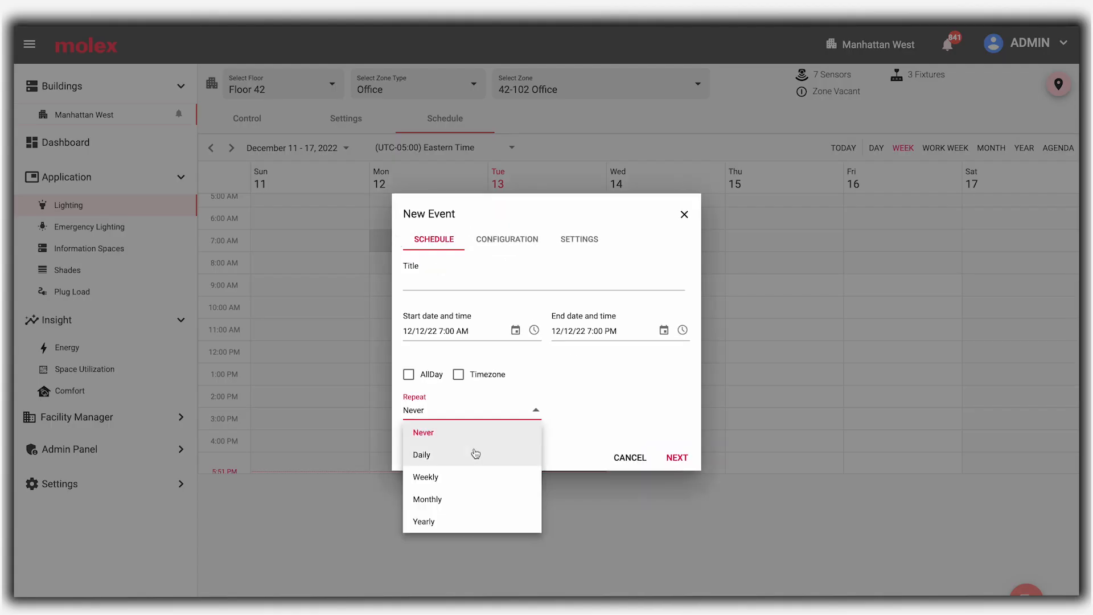
Copy the schedule to all Desk zones on Floor 44
left_click(507, 238)
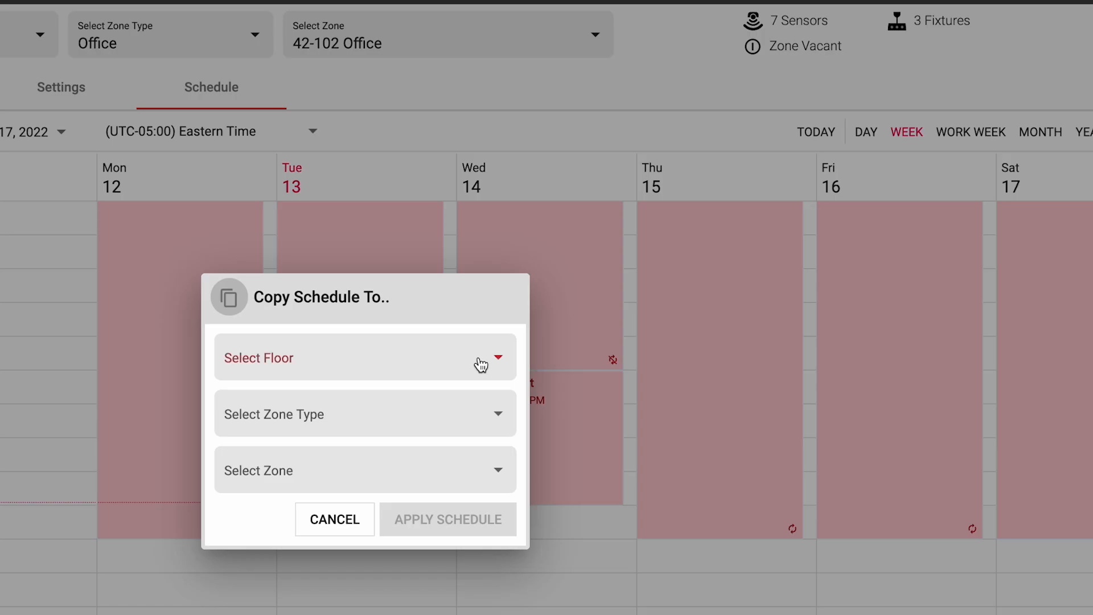
left_click(365, 414)
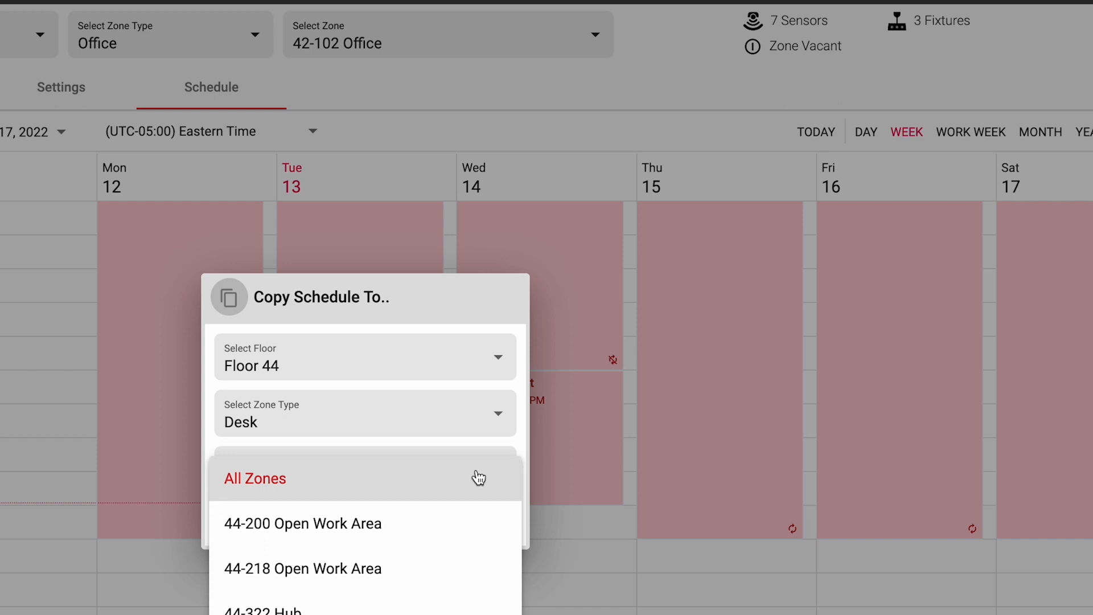
left_click(96, 460)
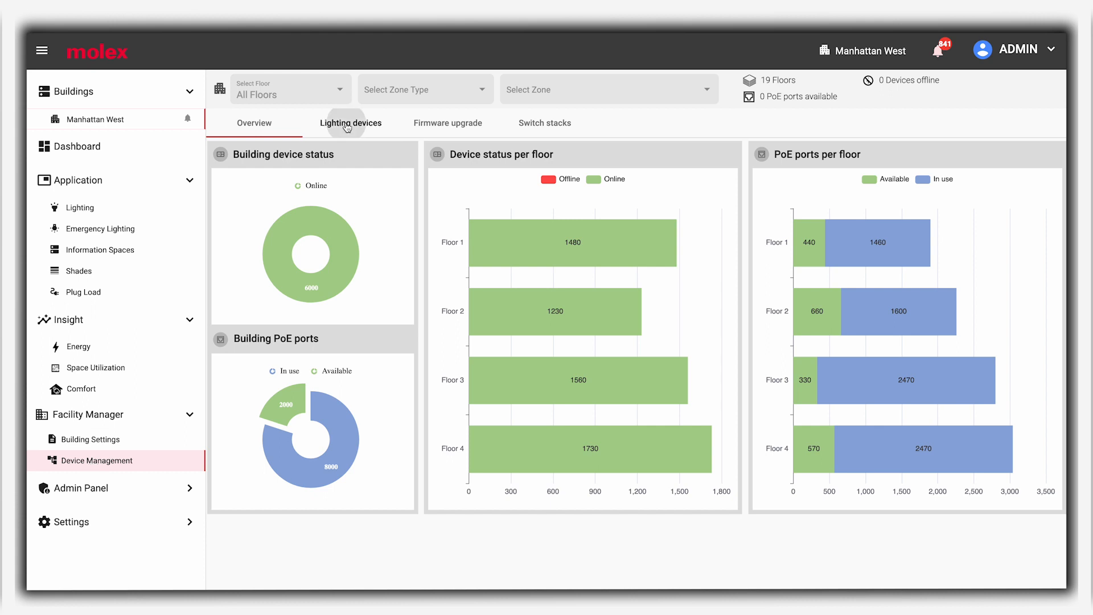
Browse the lighting devices list and expand gateways 28BGW010 and 28BGW012
left_click(351, 123)
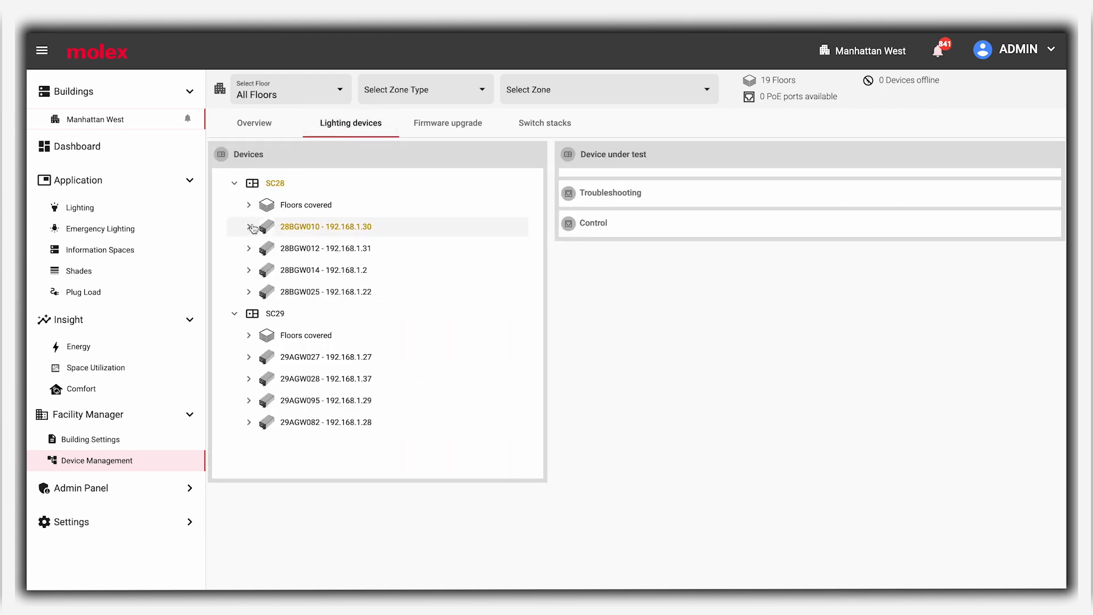
left_click(248, 226)
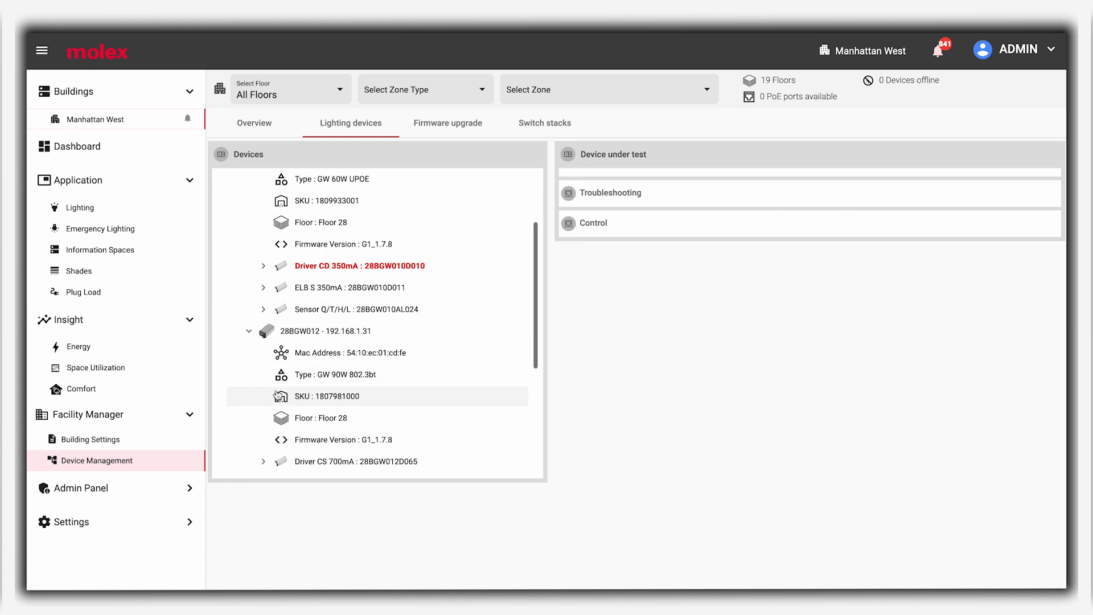
scroll("down", 3)
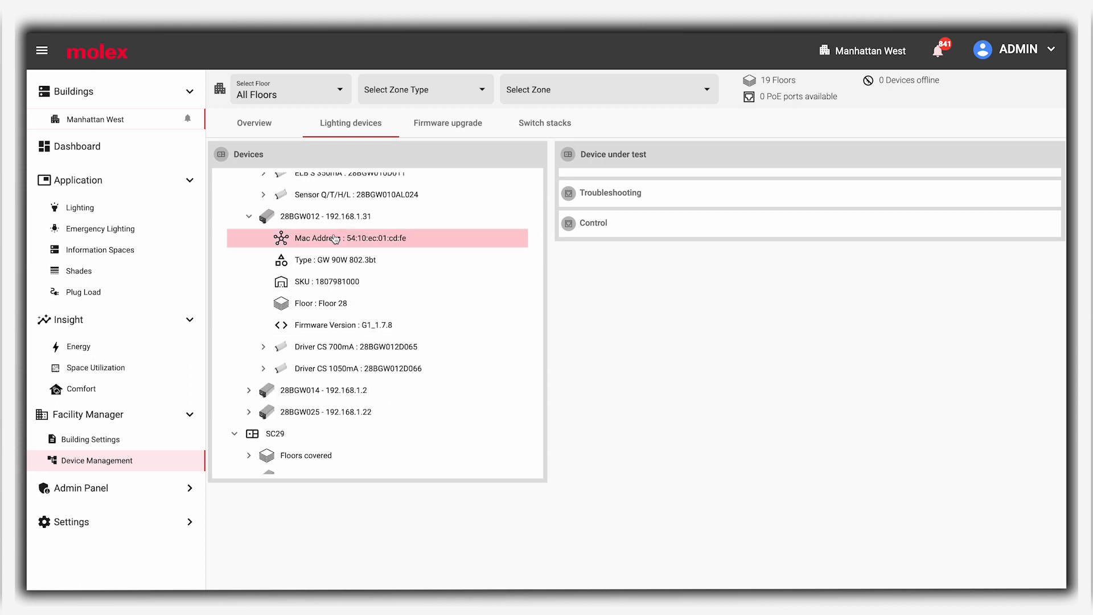
left_click(326, 216)
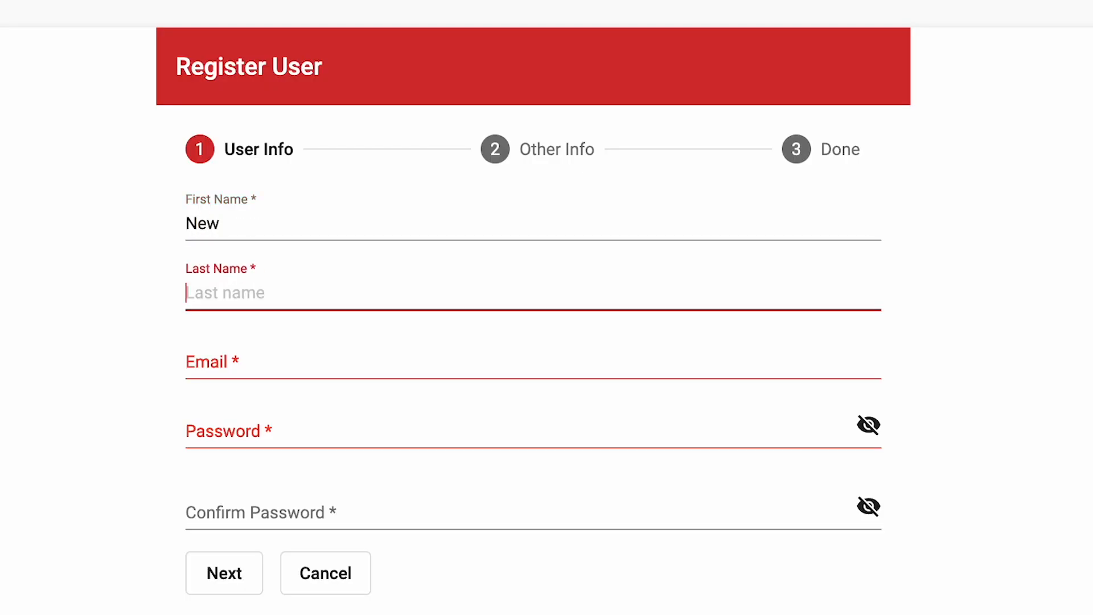
Enter the email 'newuser@e' for the new user, then show the Space Utilization insights
type("newuser@e")
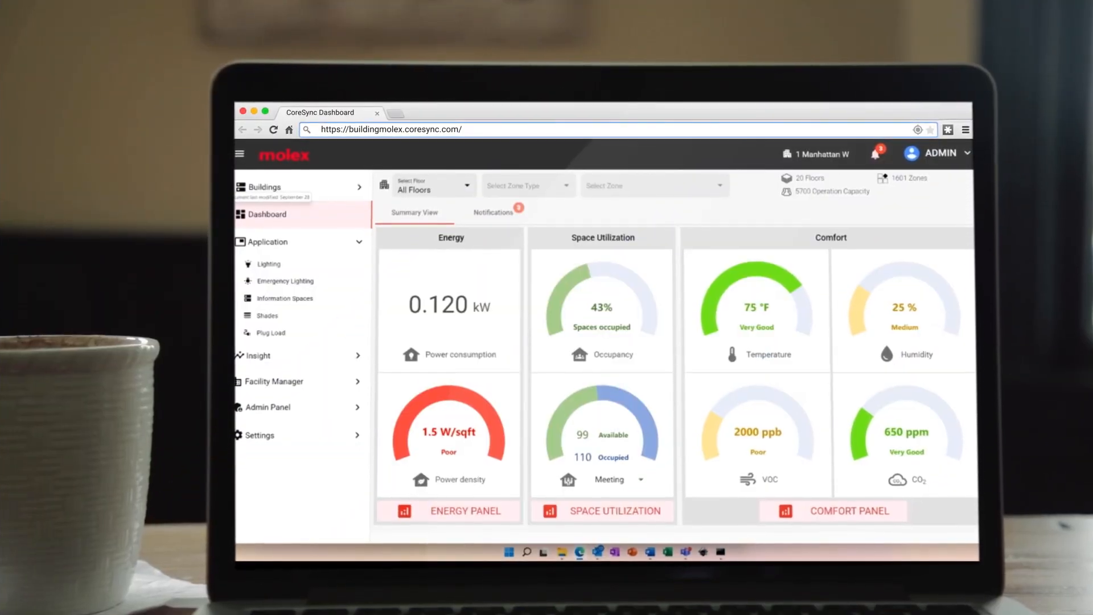
left_click(267, 263)
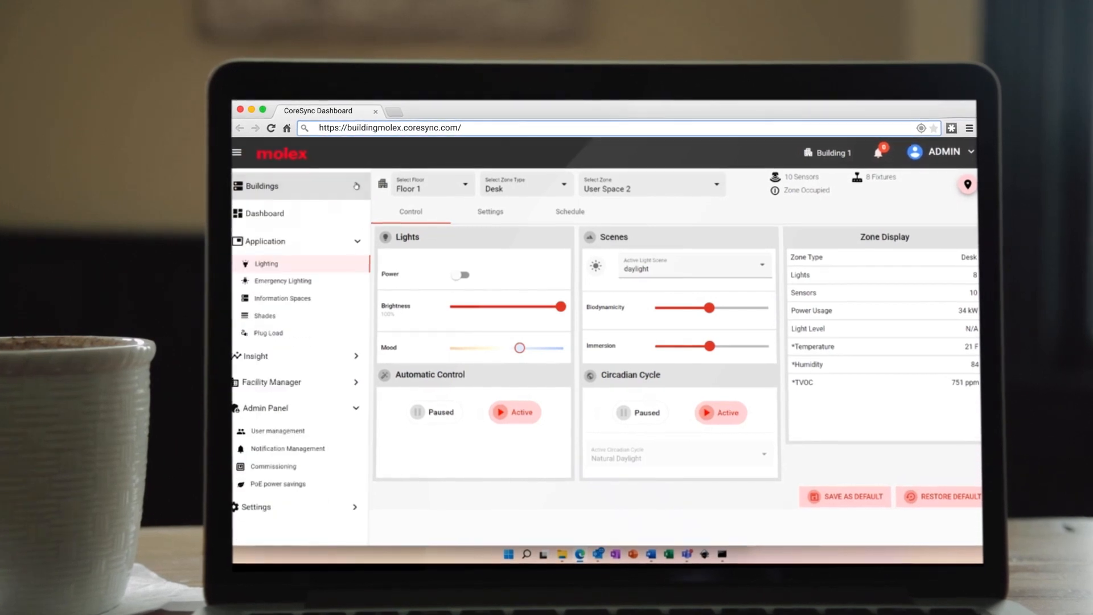
left_click(275, 415)
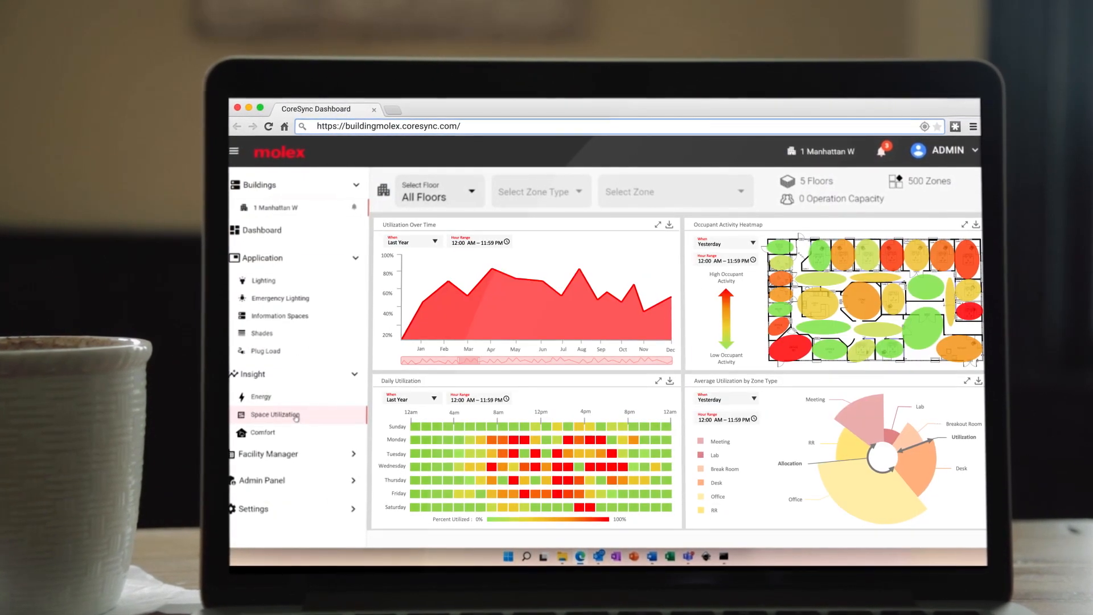